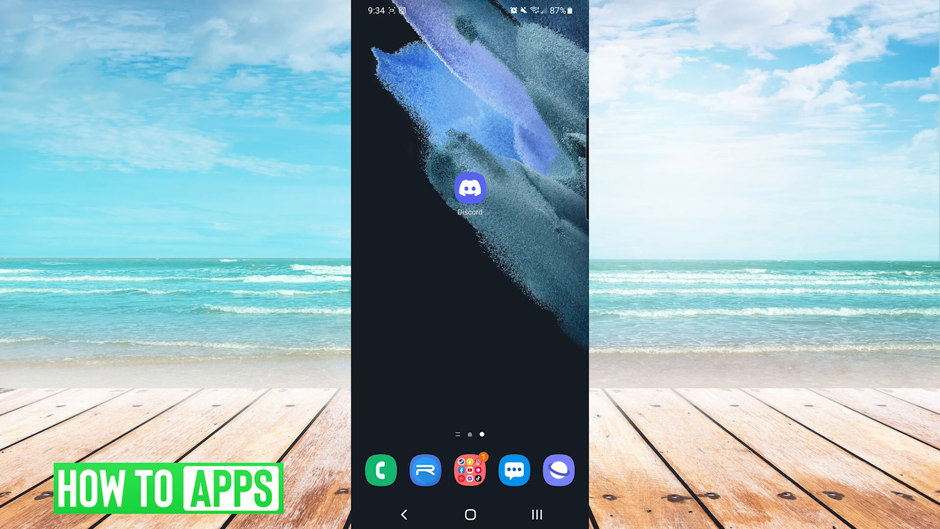
Launch Discord from the home screen to reach the server's channel list.
left_click(470, 189)
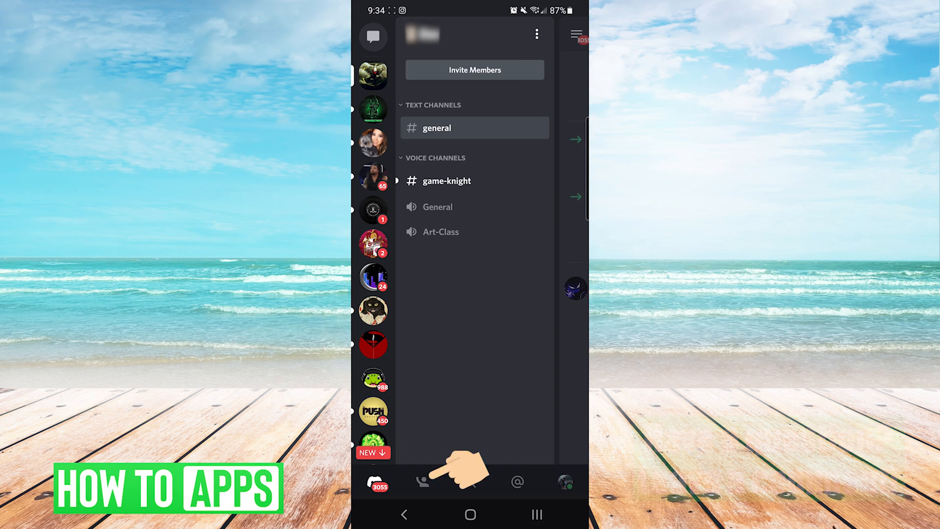
Go to the Friends page from the bottom navigation bar.
left_click(422, 481)
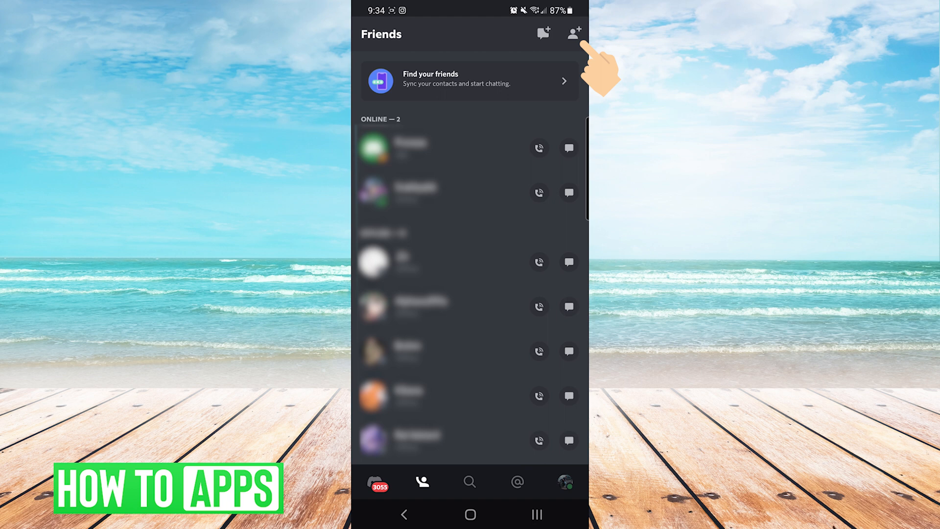
Start adding a friend and choose the username-and-tag entry option.
left_click(573, 32)
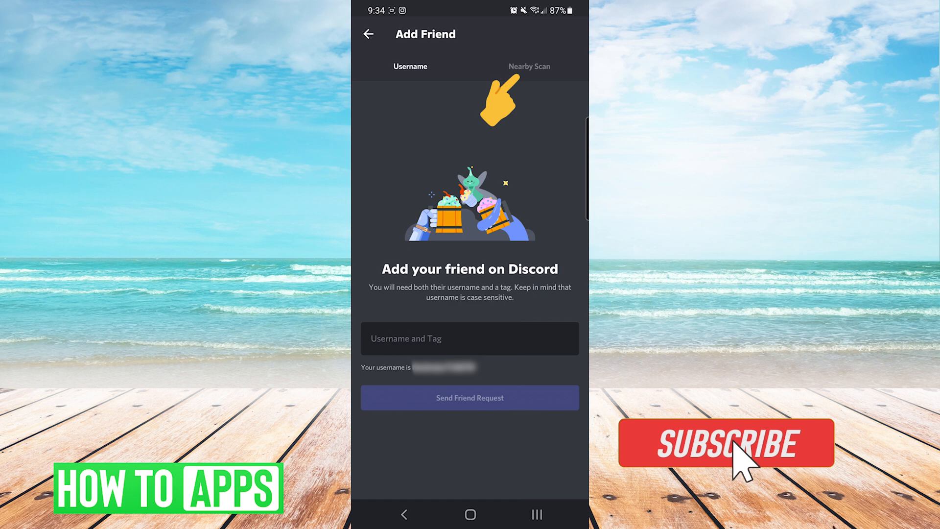
left_click(736, 452)
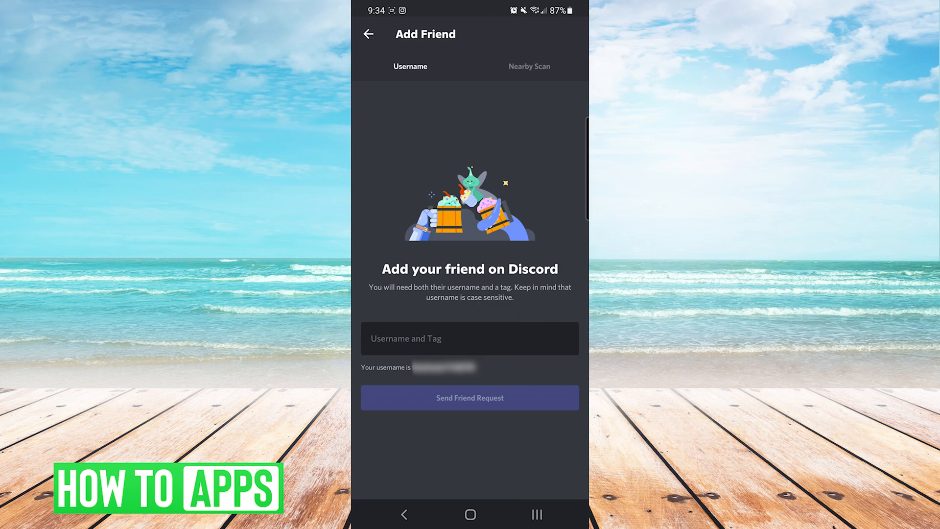
Enter test#1234 as the username and tag of the friend to add.
left_click(469, 338)
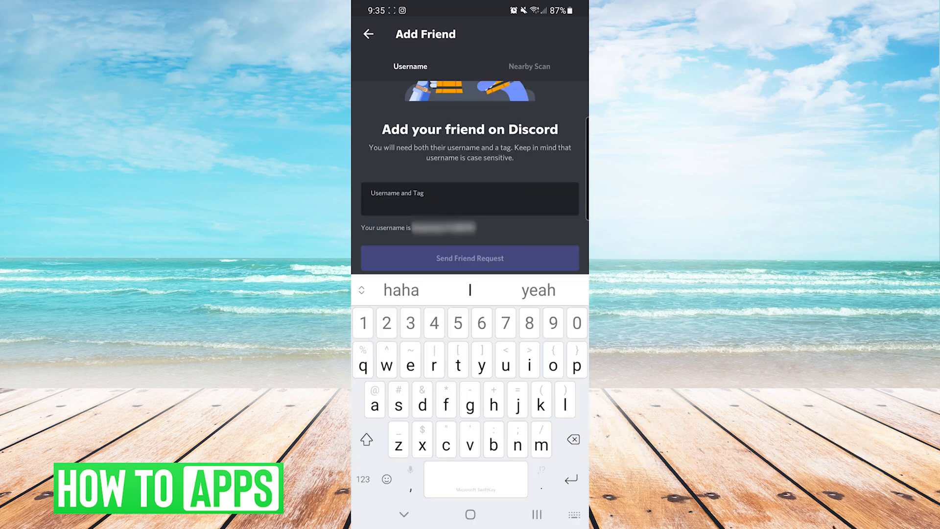
type("test")
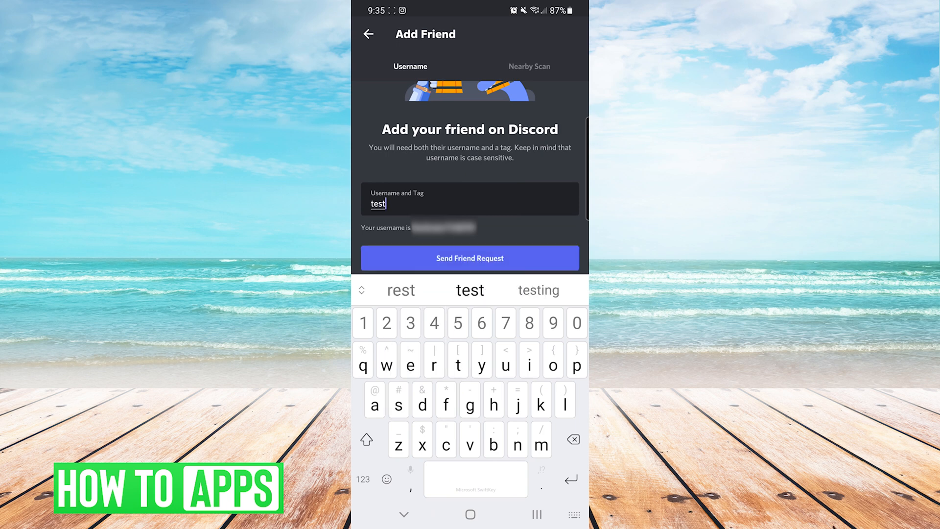
type("#")
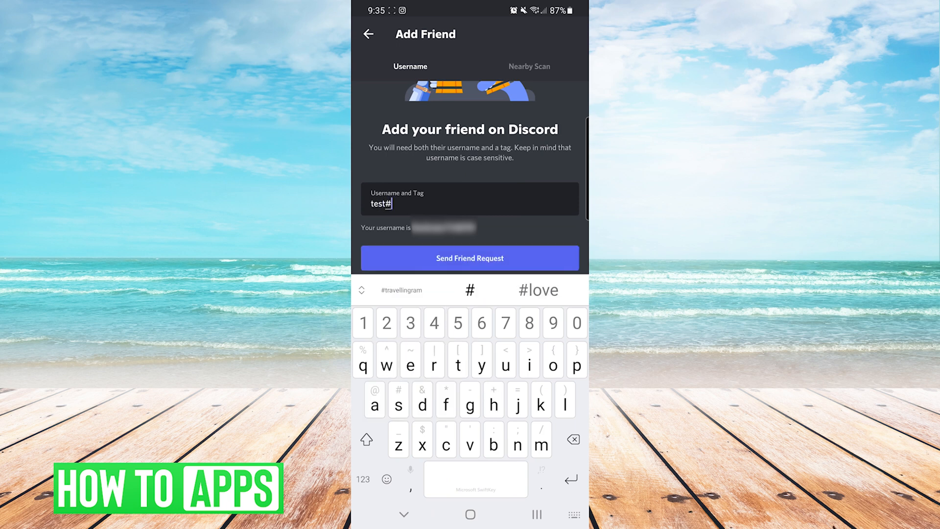
type("1234")
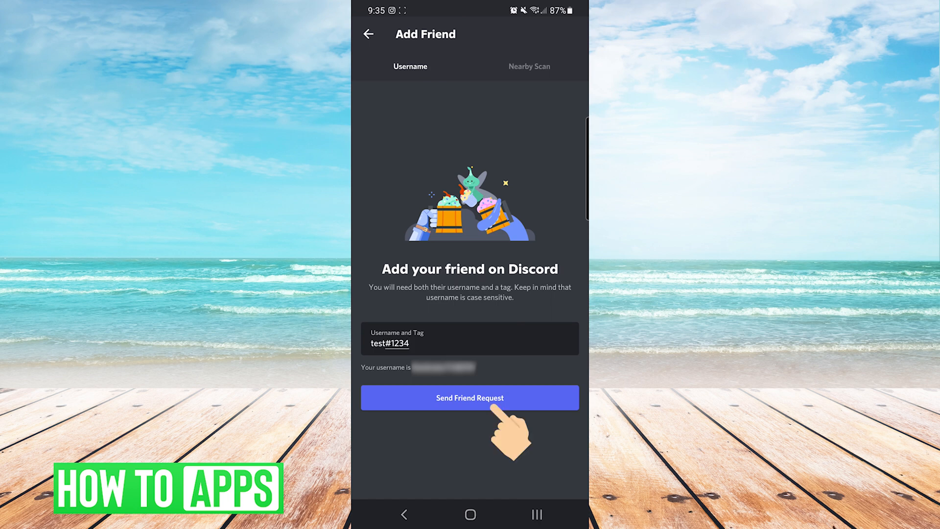
Send the friend request to test and return to the Friends page showing it pending.
left_click(470, 398)
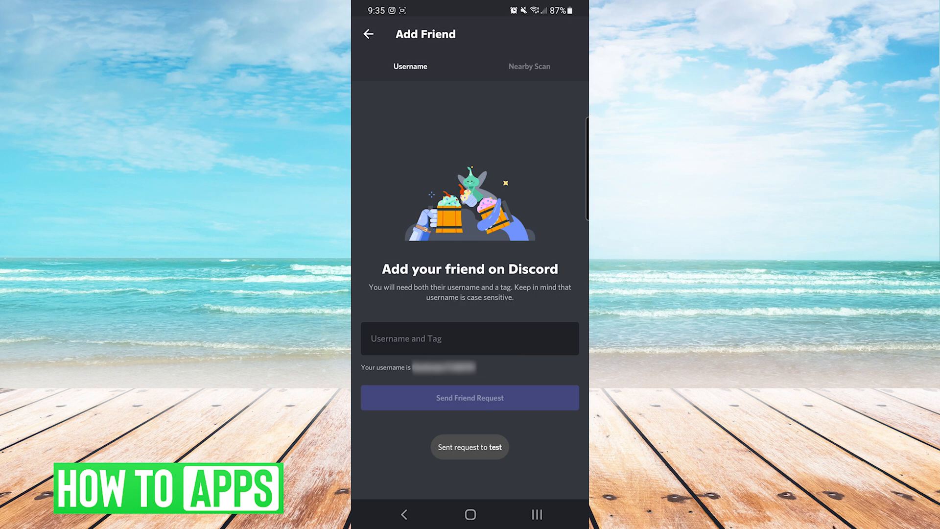
left_click(368, 33)
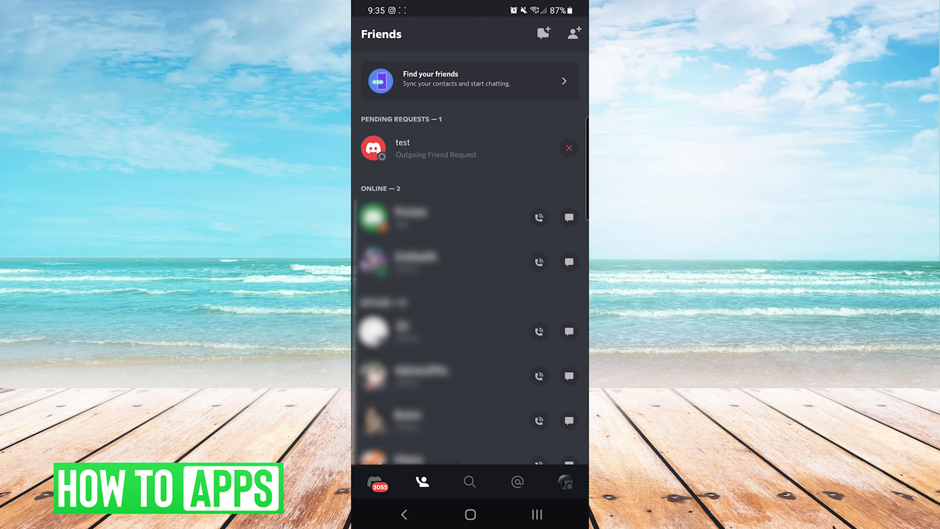
Exit Discord to the phone's home screen via the home button.
left_click(469, 515)
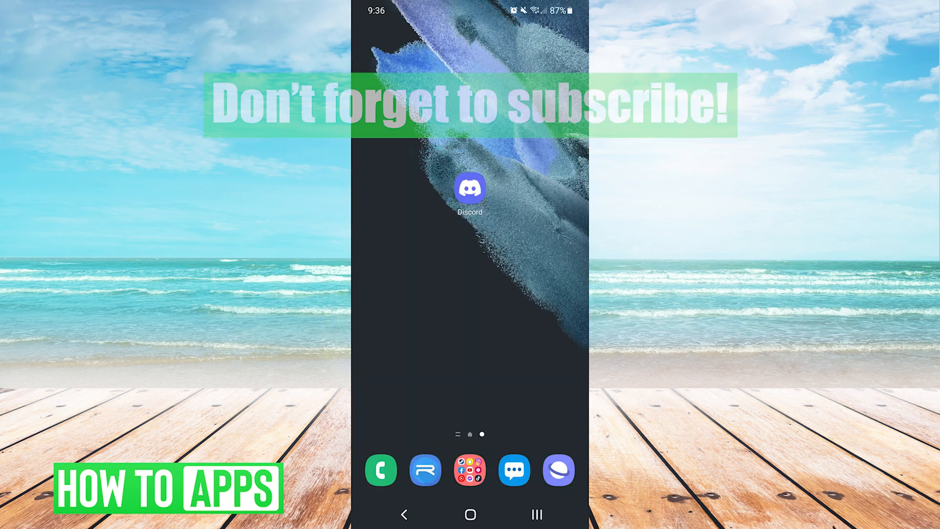